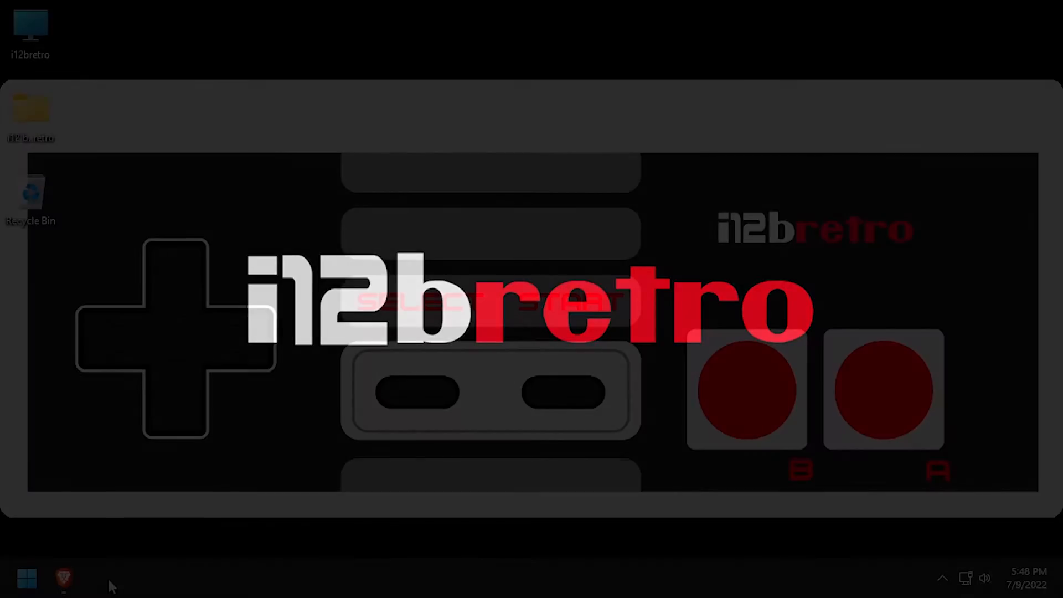
Bring up the administrator PowerShell window beside the Pi.Alert tutorial page.
{"action": "left_click", "coordinate": [63, 578]}
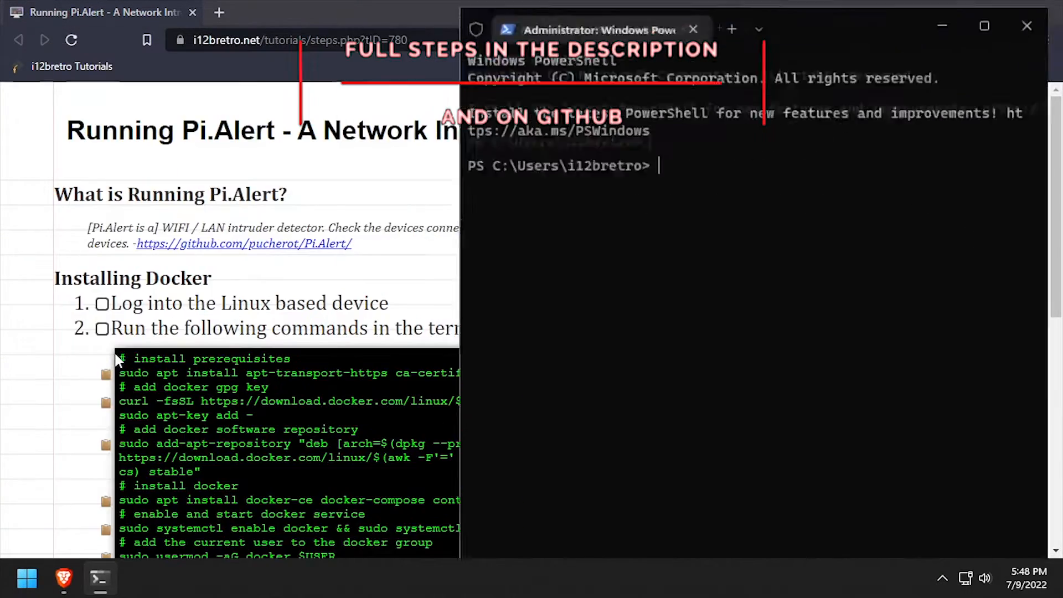
SSH into ubuntuserver as i12bretro and run the tutorial's Docker apt install commands.
{"action": "type", "text": "ssh"}
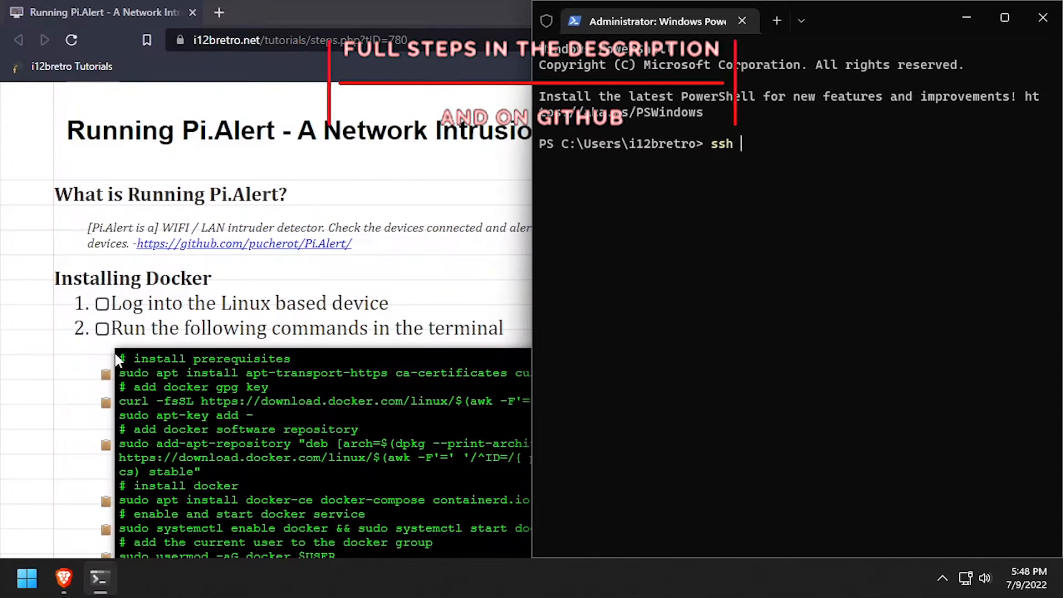
{"action": "type", "text": "i12bretro@ubuntuse"}
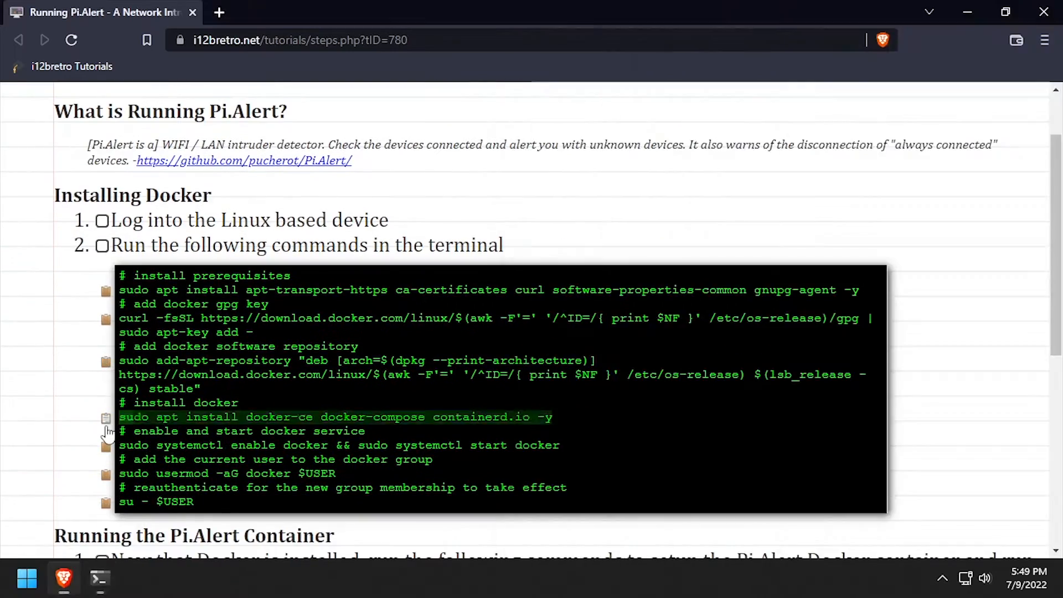
{"action": "left_click", "coordinate": [98, 579]}
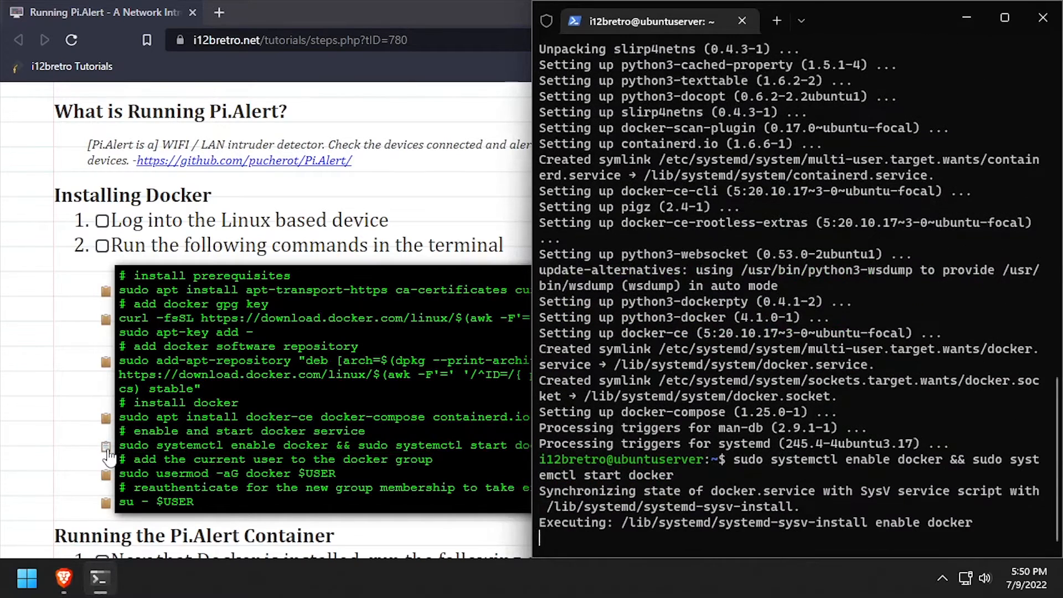
Add the user to the docker group with sudo usermod -aG docker $USER and reauthenticate.
{"action": "type", "text": "sudo usermod -aG docker $USER"}
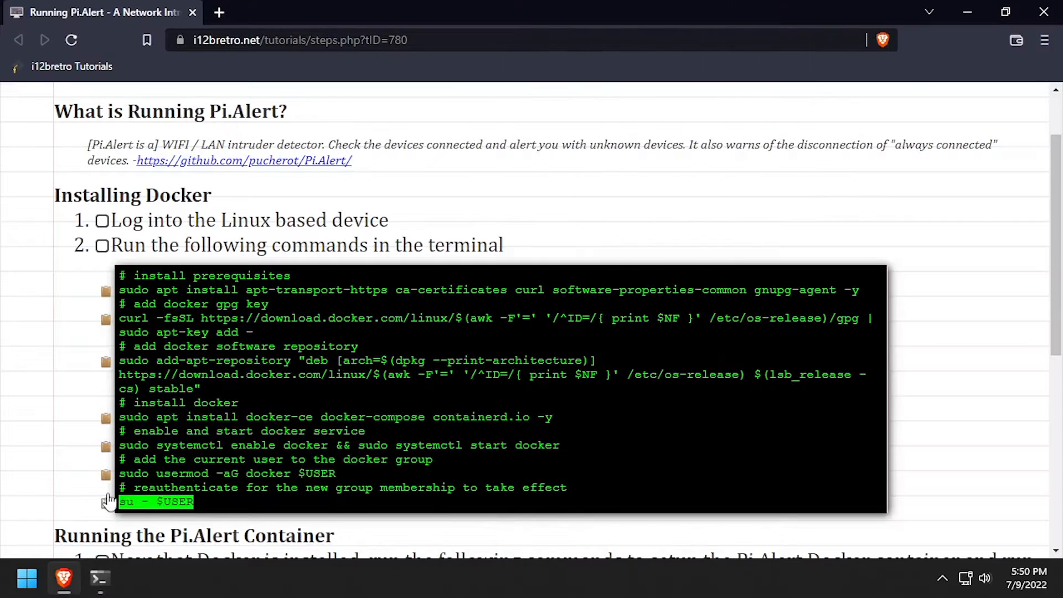
{"action": "left_click", "coordinate": [99, 580]}
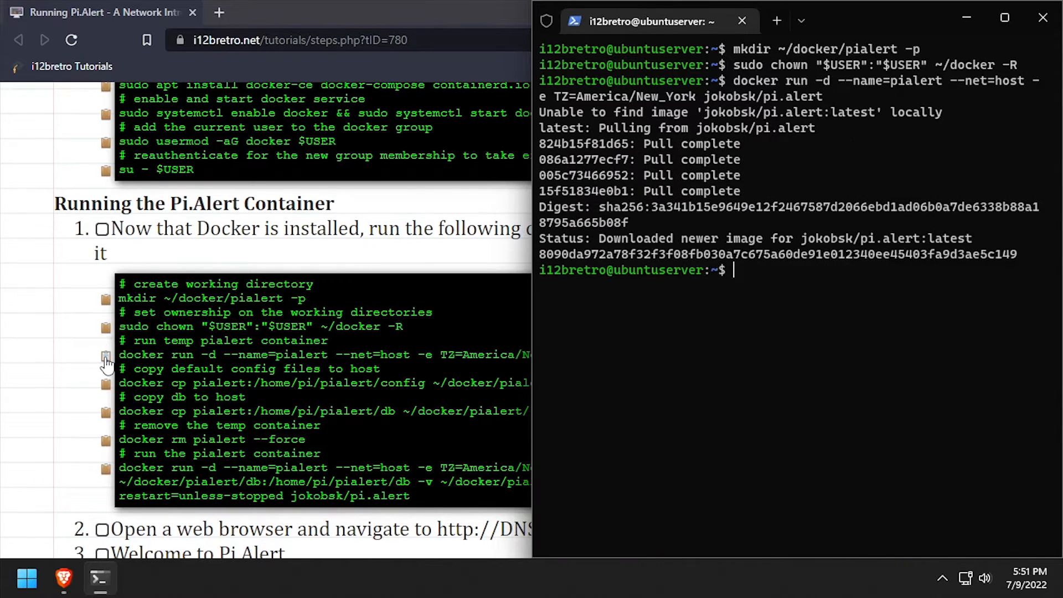
Copy Pi.Alert's config and db to ~/docker/pialert, remove the temporary container, and run the final container.
{"action": "left_click", "coordinate": [106, 383]}
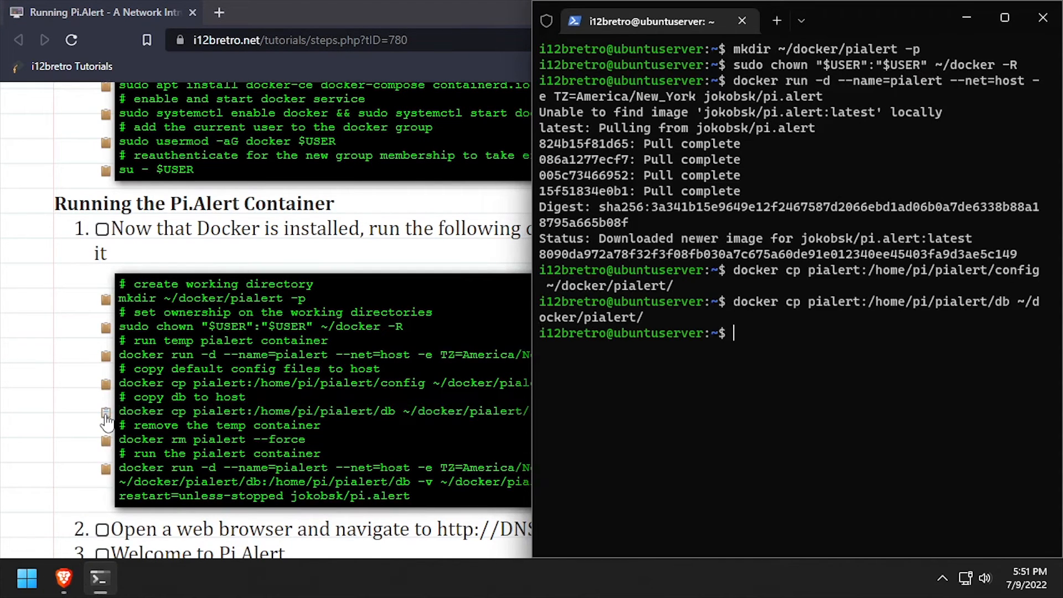
{"action": "type", "text": "docker rm pialert --force"}
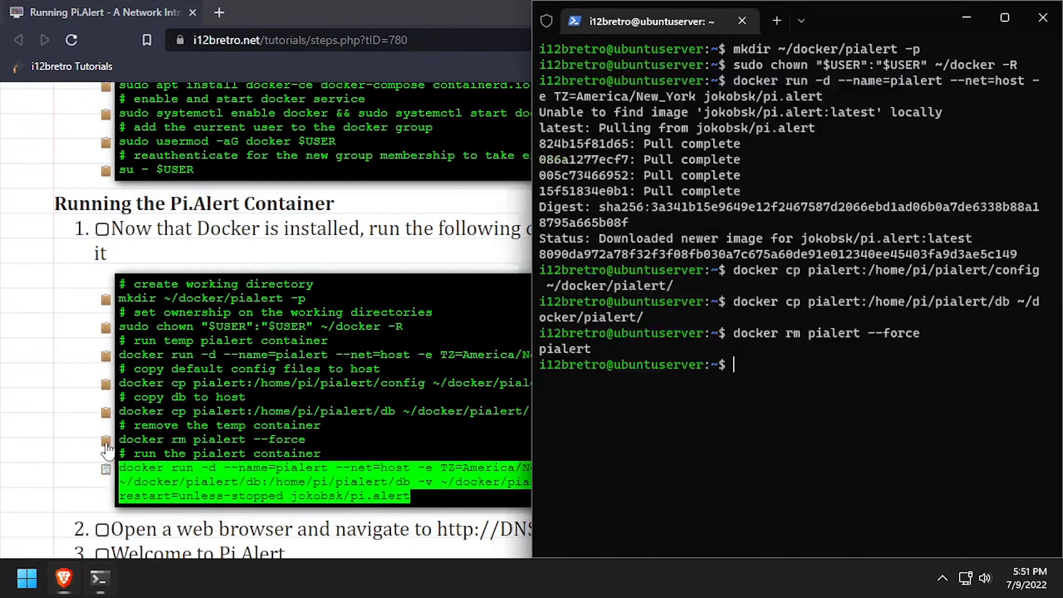
{"action": "key", "text": "Return"}
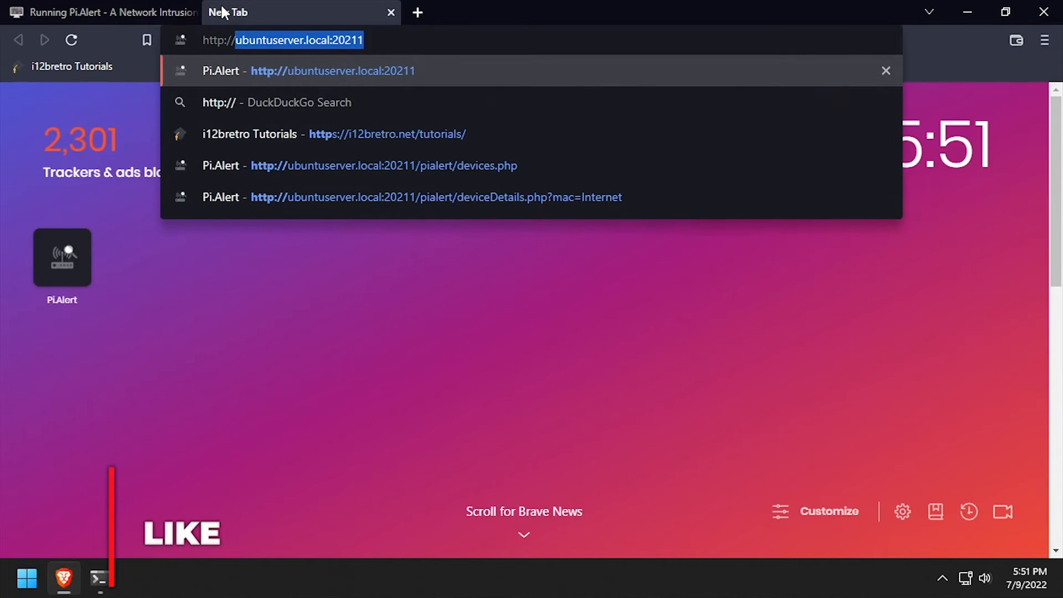
Load ubuntuserver.local:20211 to show the Pi.Alert Devices dashboard with one online Internet device.
{"action": "left_click", "coordinate": [332, 70]}
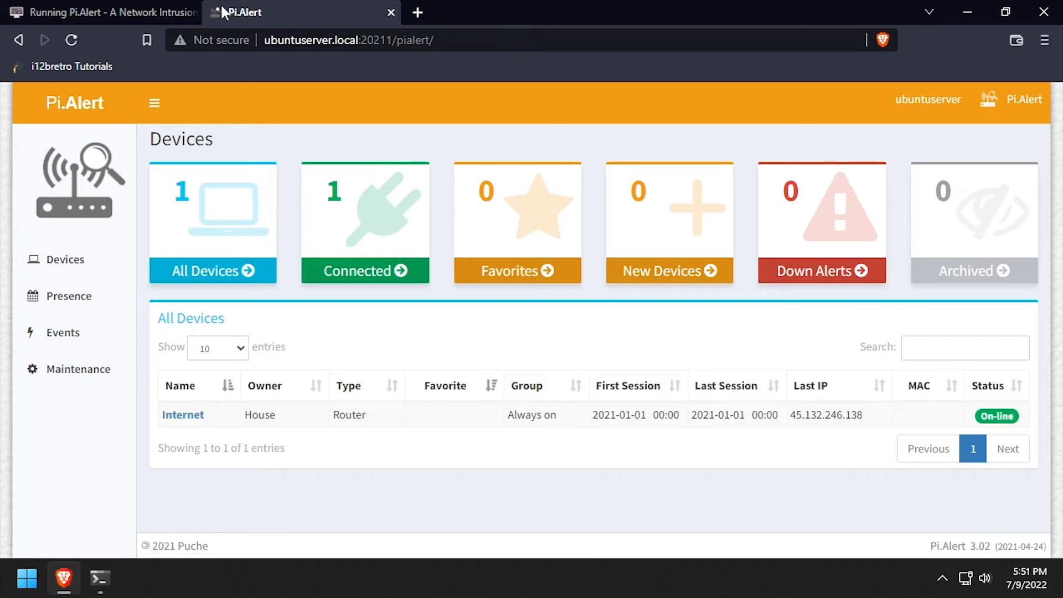